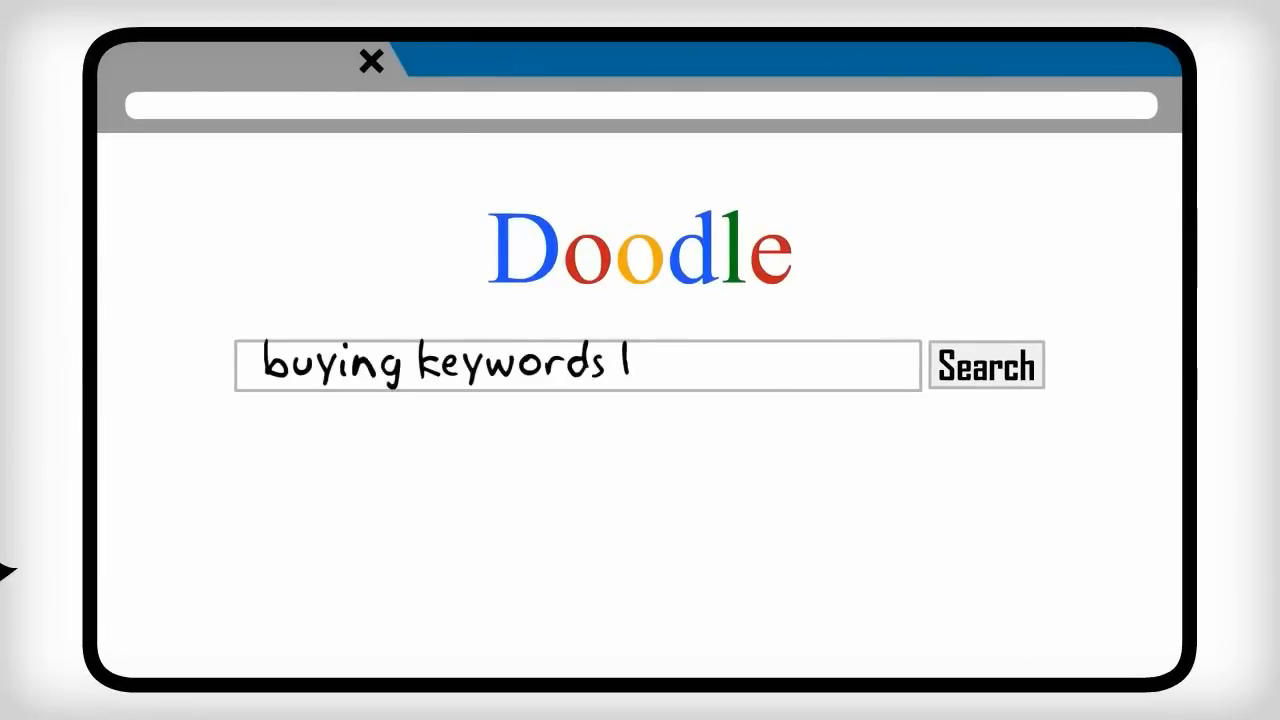
{"action": "type", "text": "ol"}
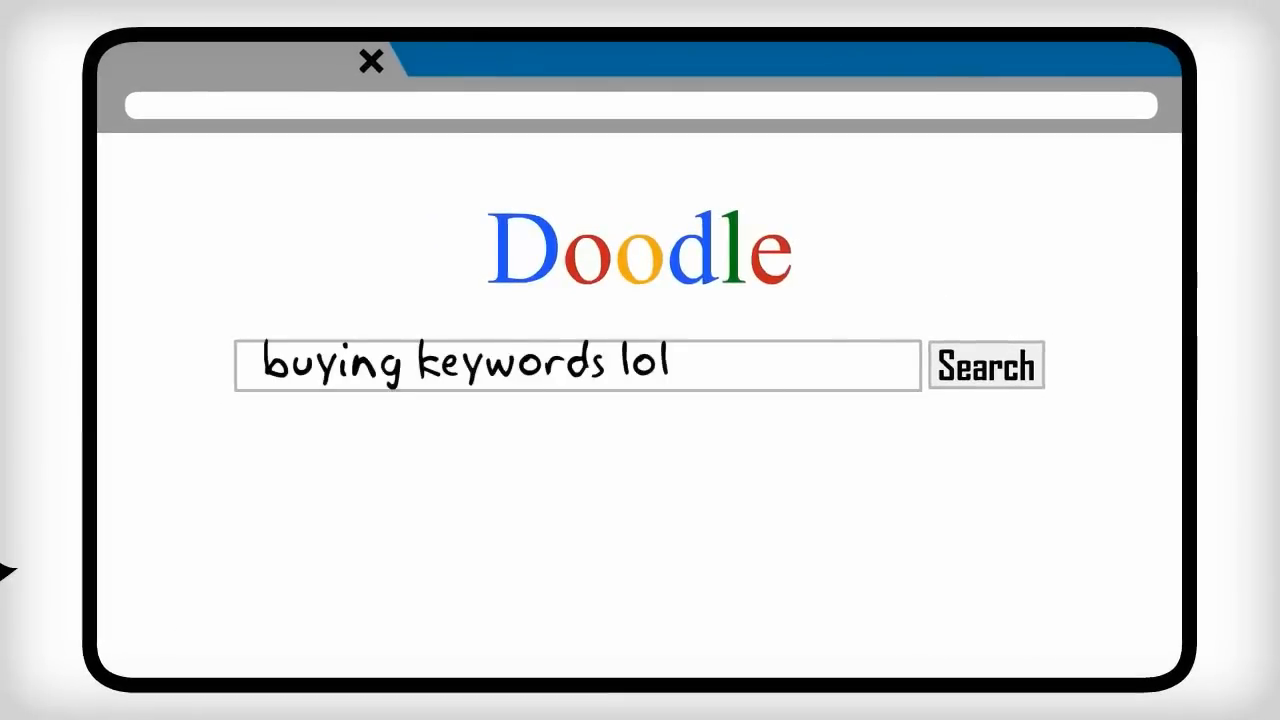